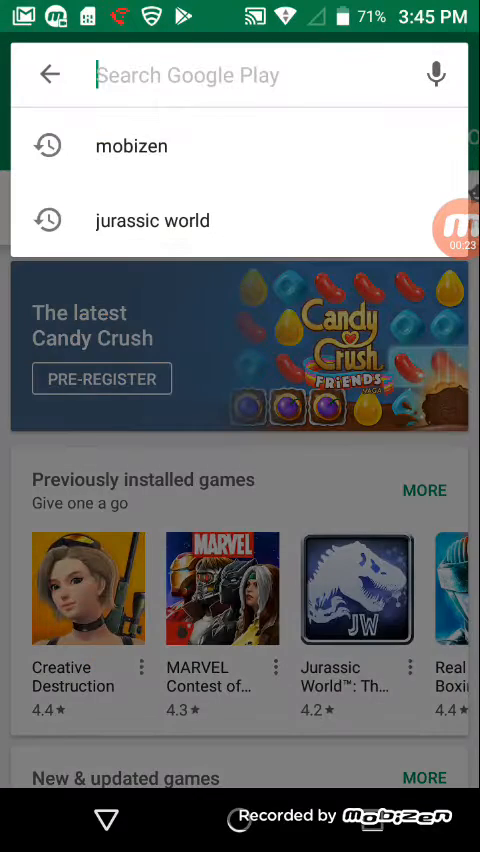
# - Search Play Store for 'jurassic world' and install Jurassic World™: The Game
pyautogui.click(153, 220)
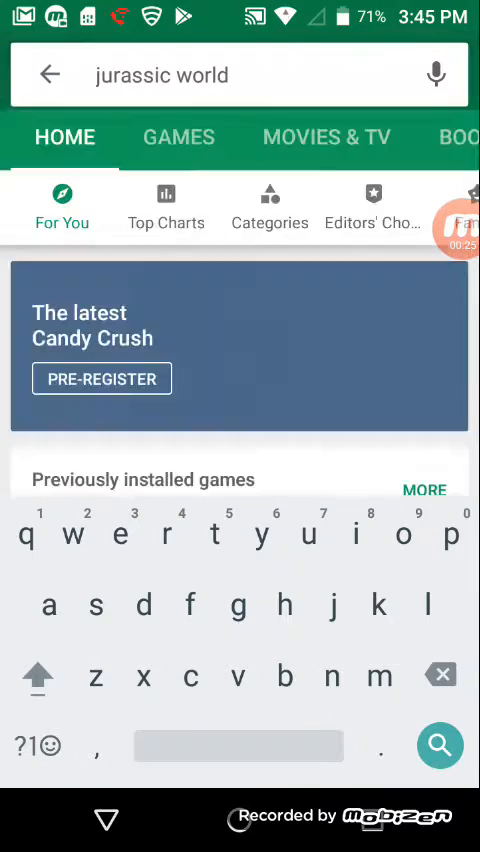
pyautogui.click(439, 745)
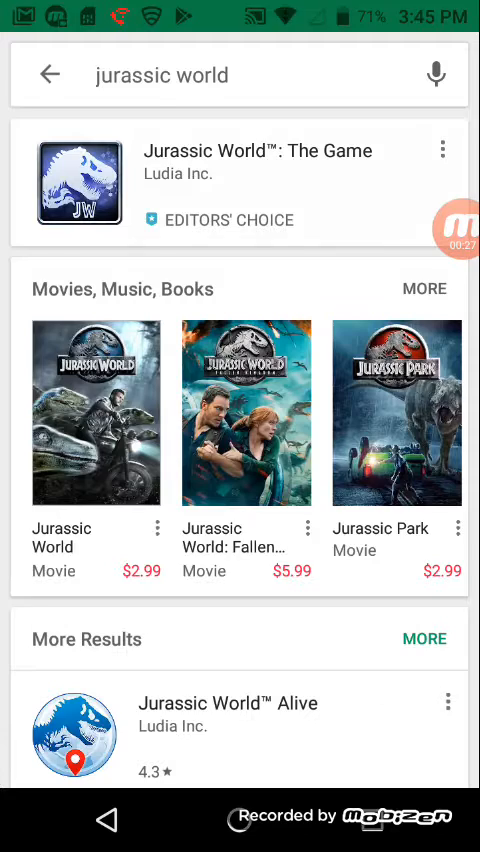
pyautogui.click(258, 162)
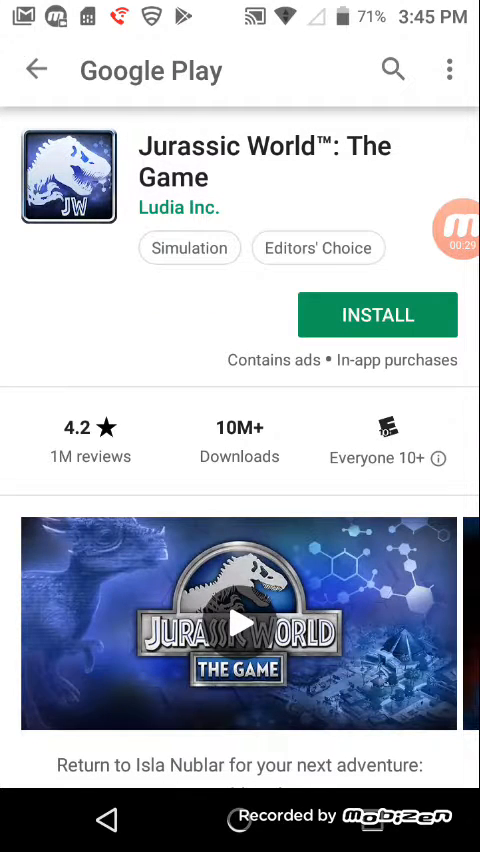
pyautogui.click(377, 314)
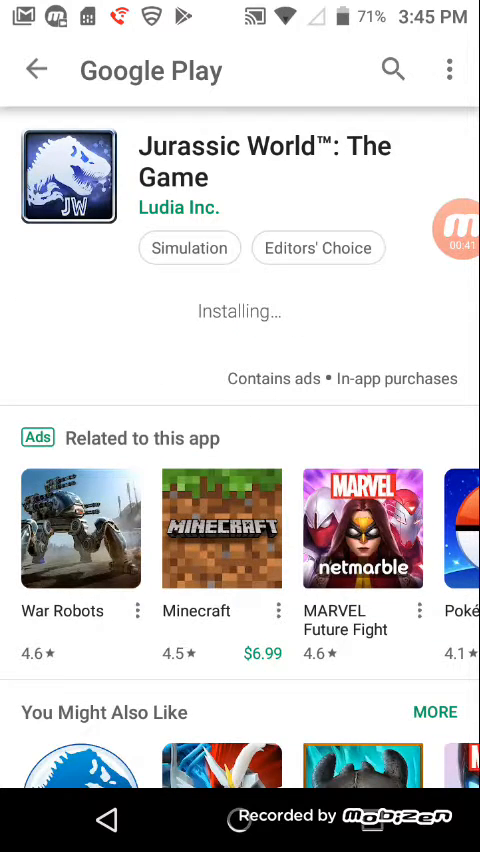
pyautogui.scroll(3)
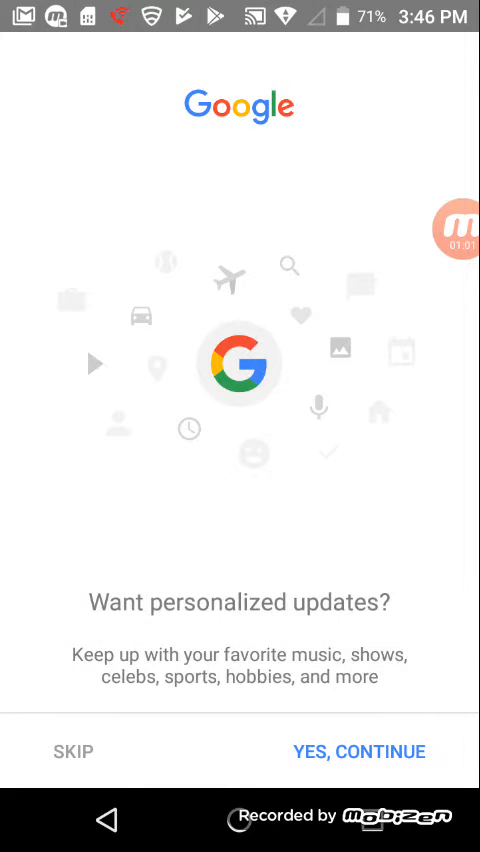
# - Accept the personalized-updates prompt and run a Google search for 'aptoide'
pyautogui.click(359, 751)
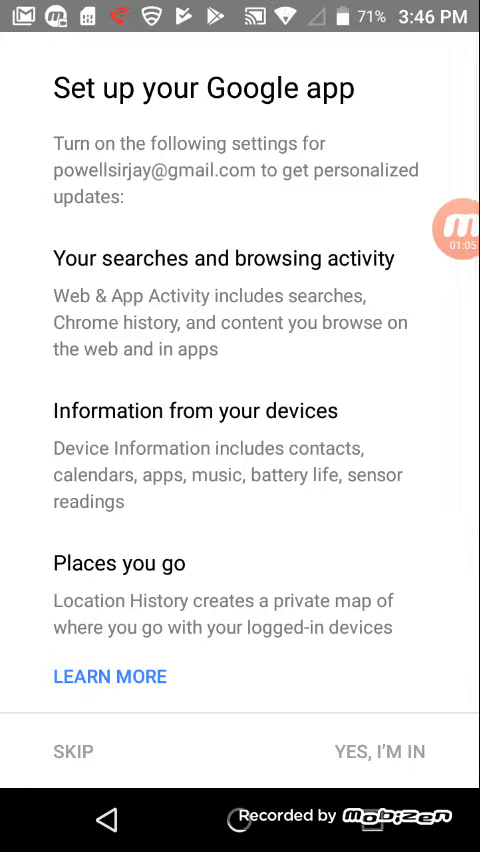
pyautogui.write('a')
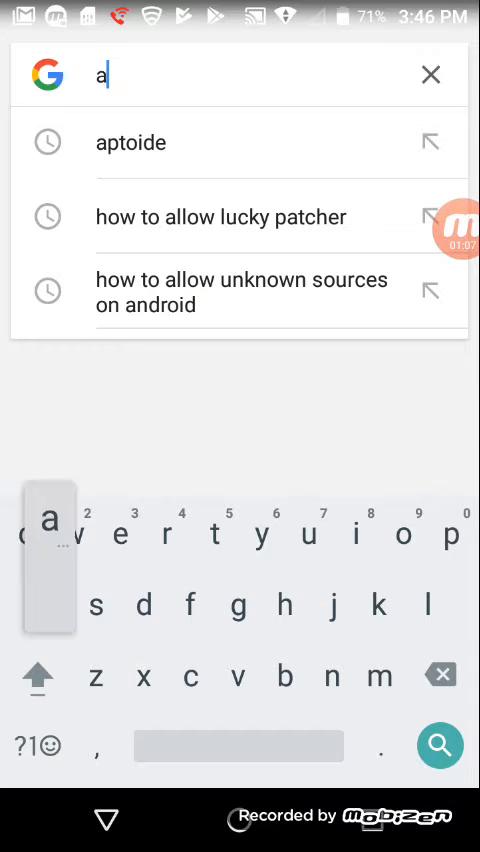
pyautogui.click(130, 142)
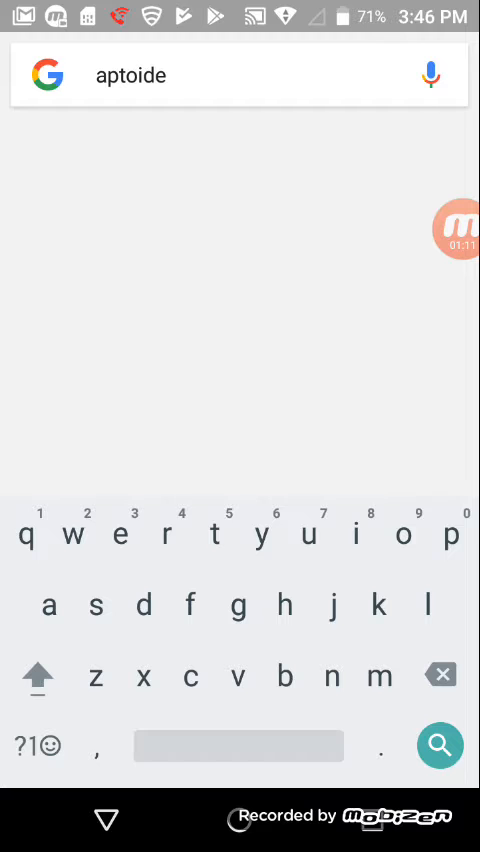
pyautogui.click(439, 745)
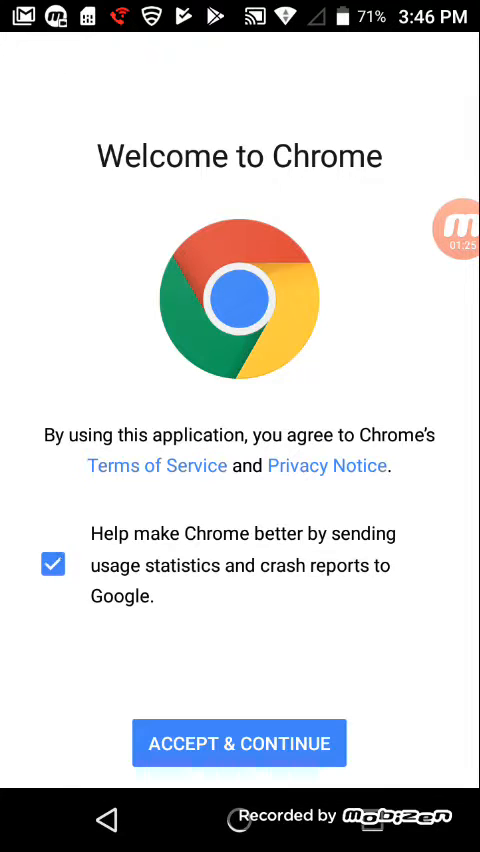
# - Accept Chrome's terms, keep the listed account and acknowledge sync settings
pyautogui.click(239, 743)
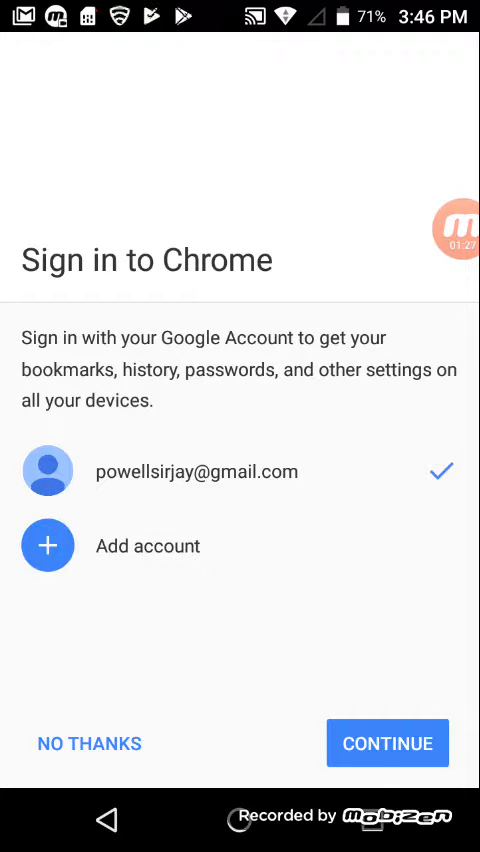
pyautogui.click(387, 743)
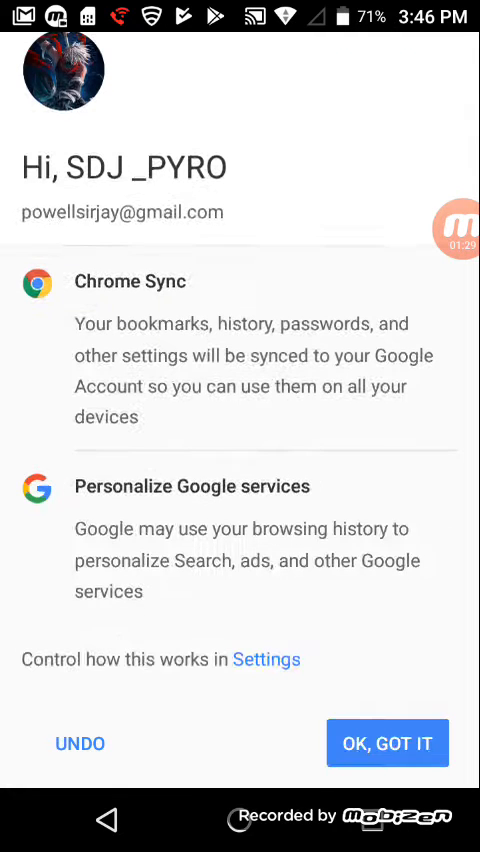
pyautogui.click(388, 743)
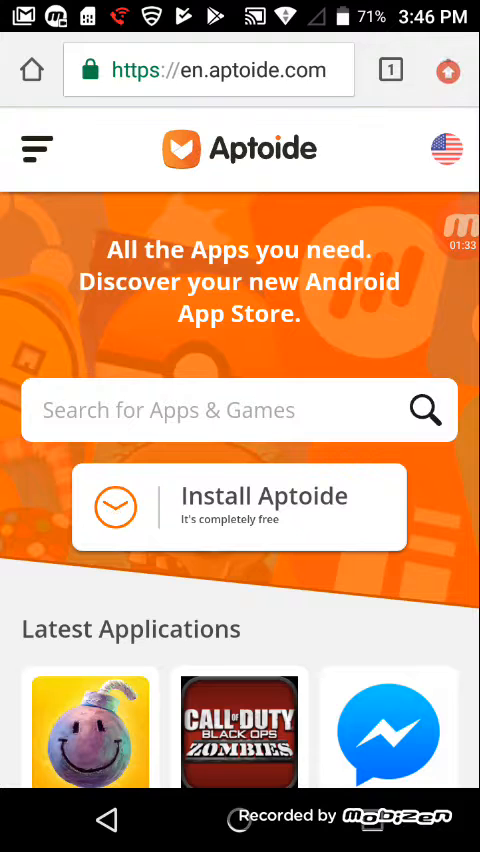
# - Download the Aptoide APK, allowing file access and keeping it despite the warning
pyautogui.click(240, 507)
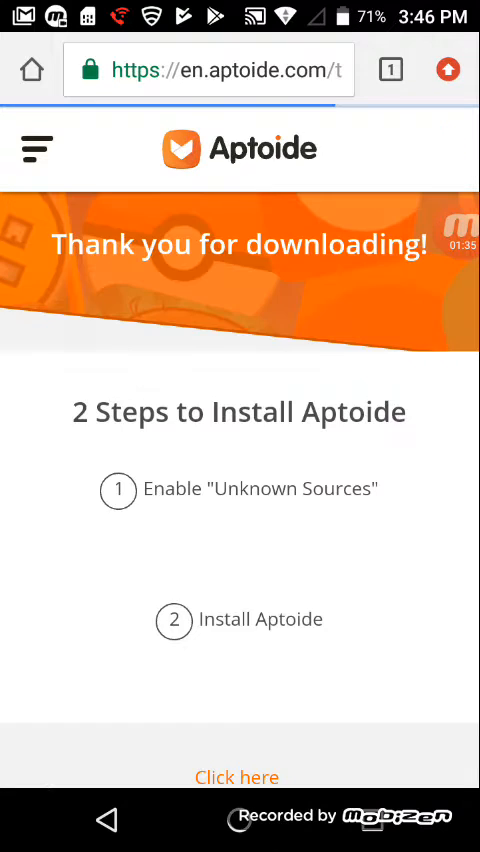
pyautogui.scroll(-3)
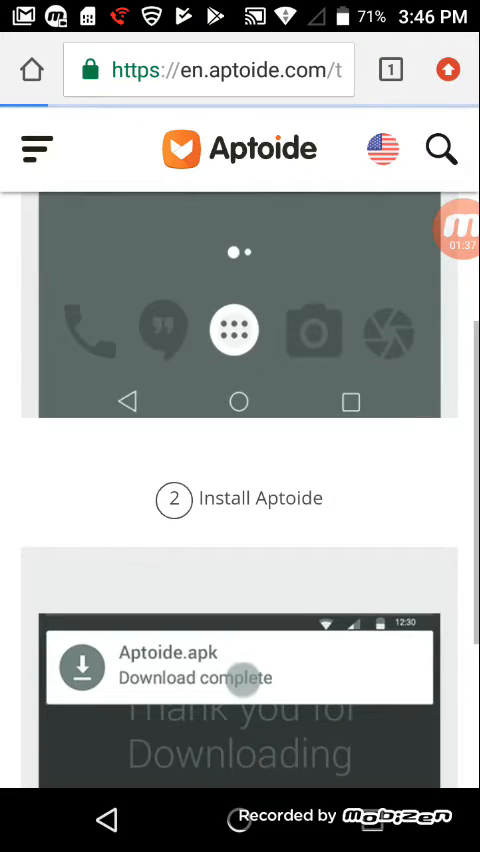
pyautogui.scroll(-3)
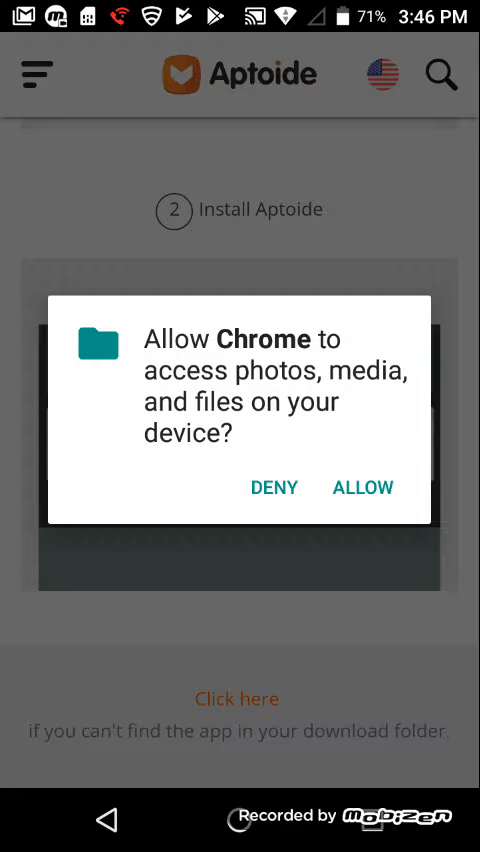
pyautogui.click(362, 487)
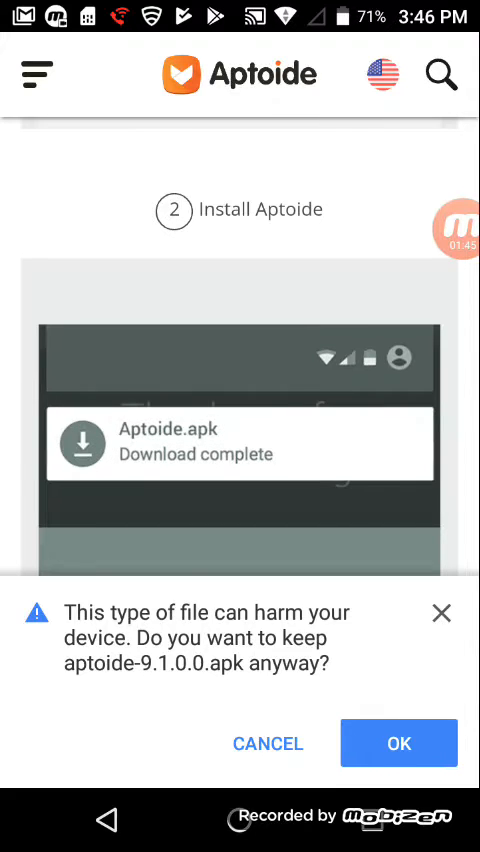
pyautogui.click(398, 743)
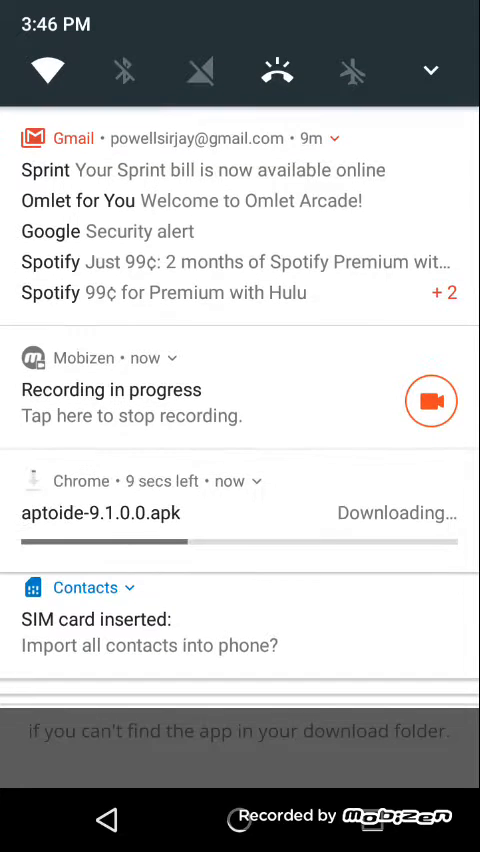
pyautogui.scroll(-3)
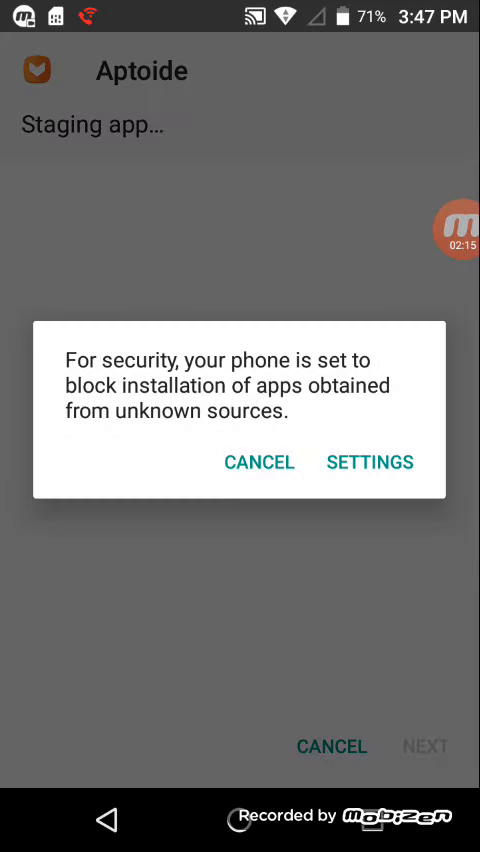
# - Turn on Unknown sources in Security settings and accept the risk warning
pyautogui.click(369, 462)
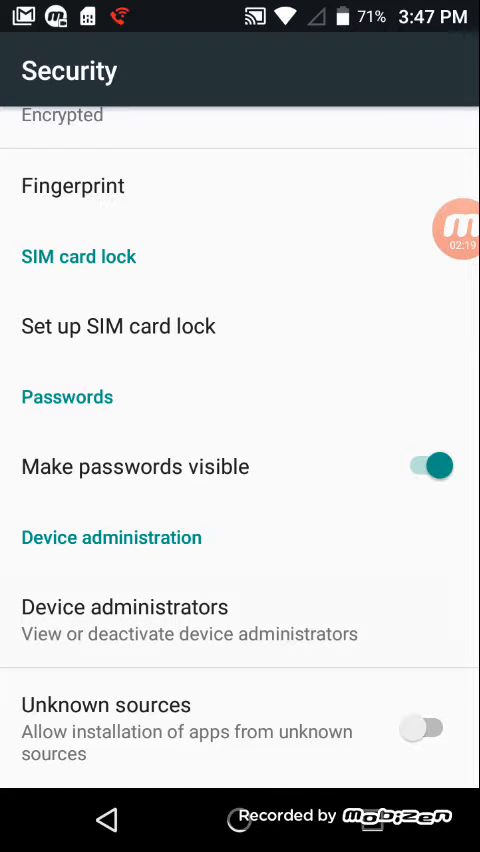
pyautogui.scroll(-3)
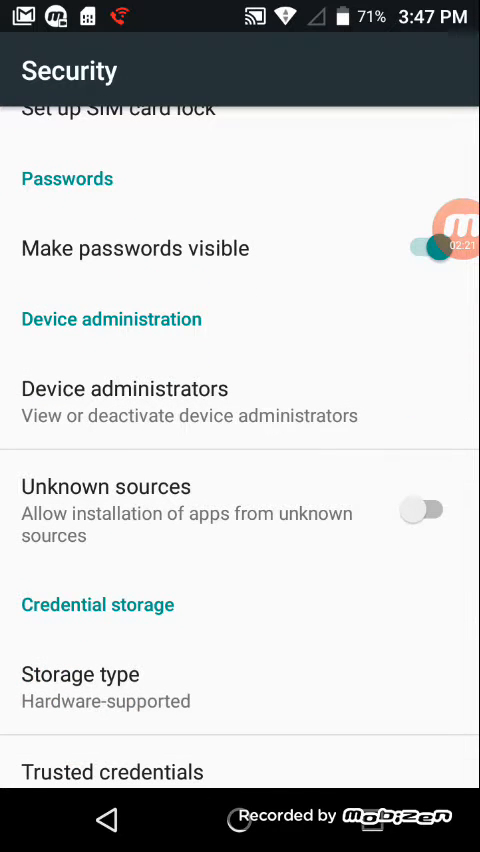
pyautogui.click(419, 509)
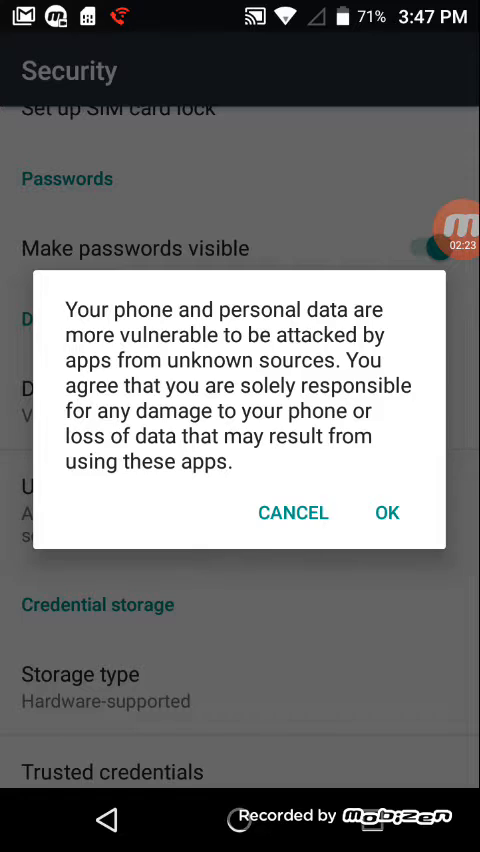
pyautogui.click(386, 512)
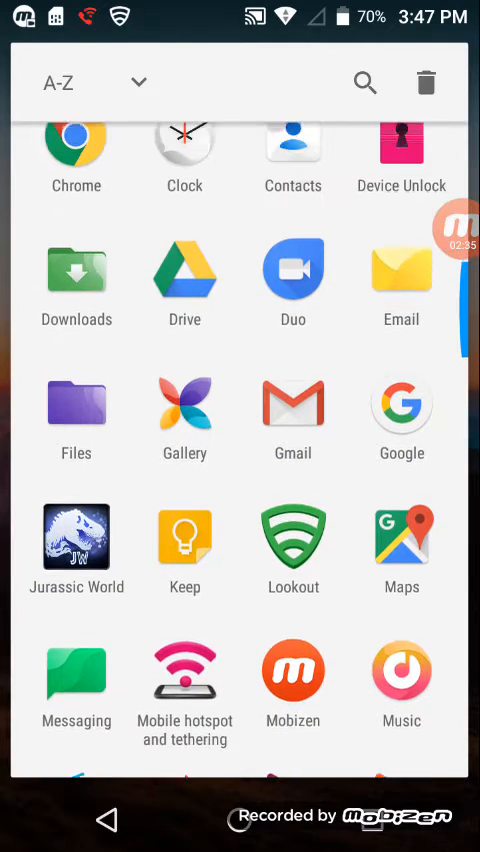
# - Install aptoide-9.1.0.0.apk from the Files Installers folder and launch Aptoide
pyautogui.click(293, 670)
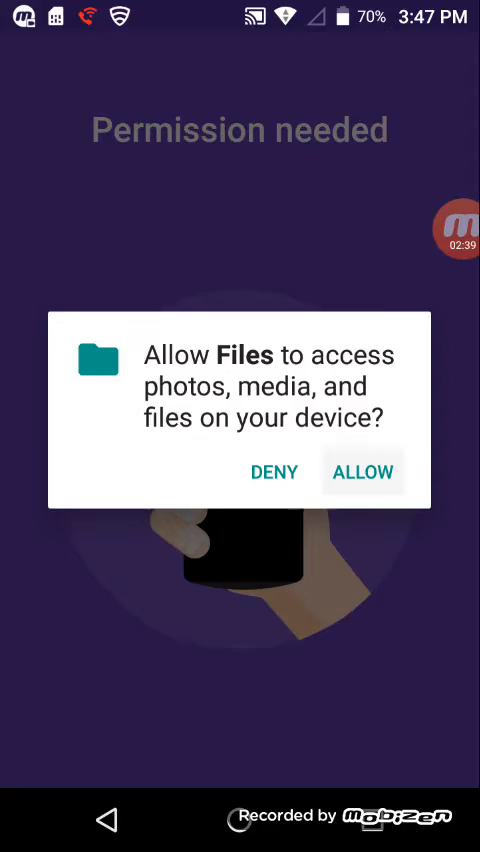
pyautogui.click(362, 471)
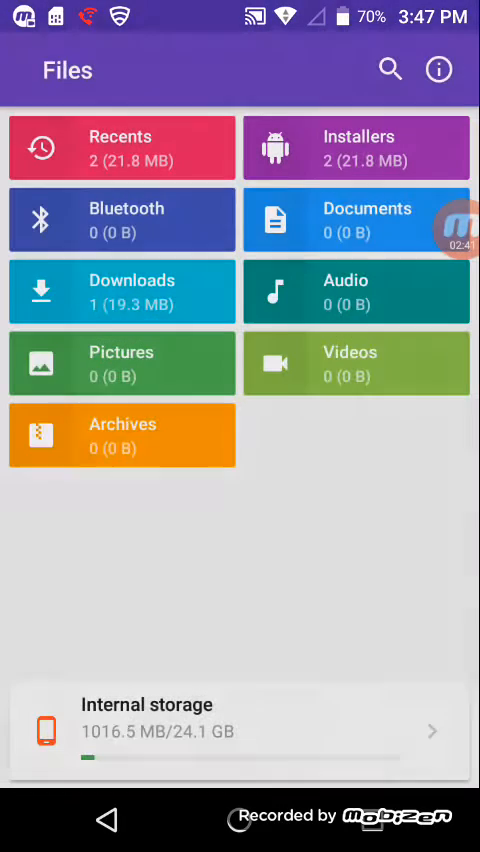
pyautogui.click(356, 147)
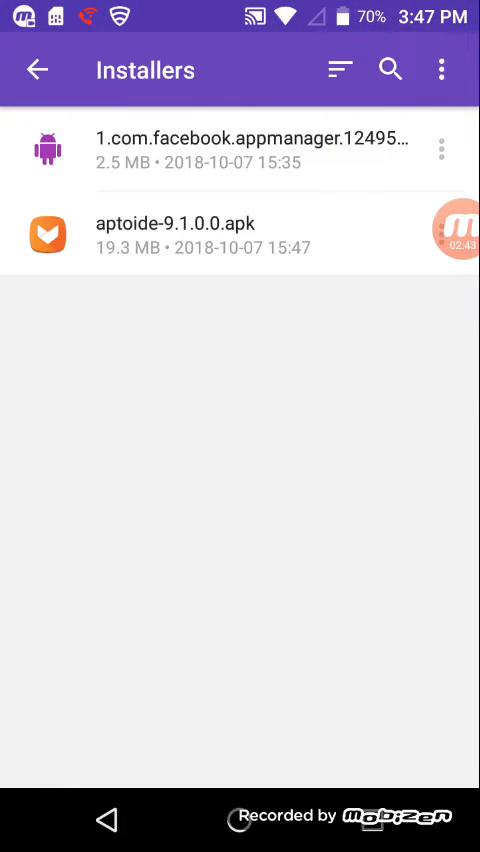
pyautogui.click(240, 235)
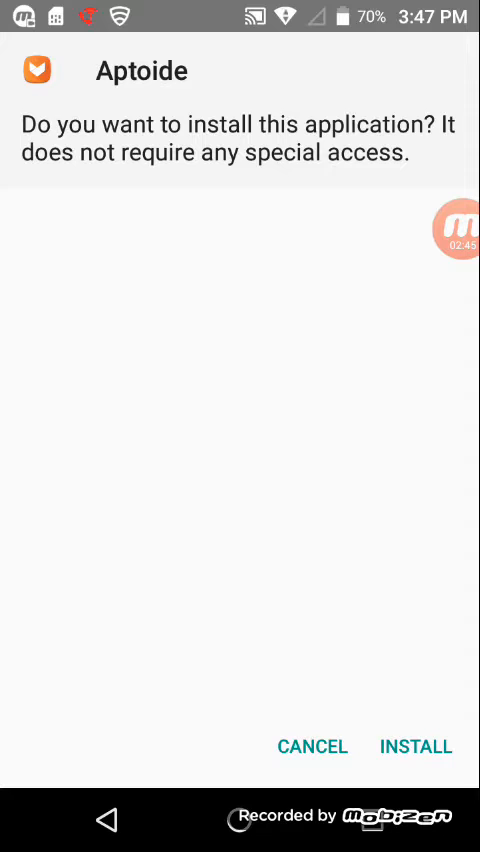
pyautogui.click(415, 746)
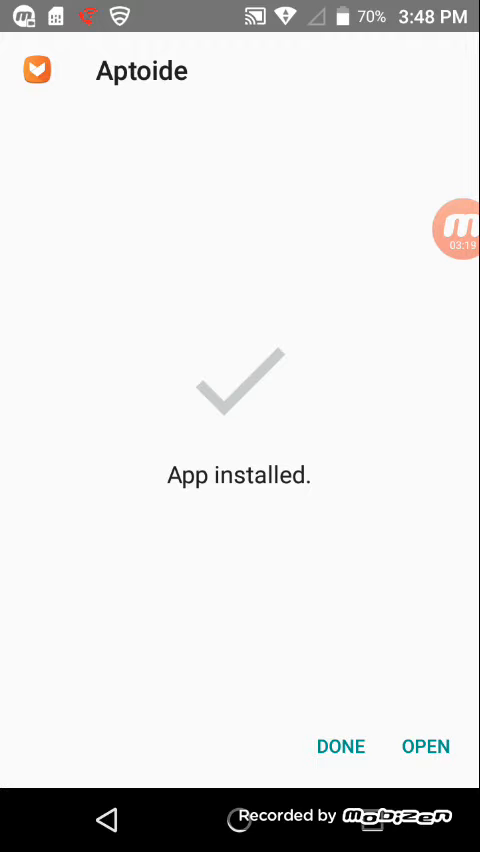
pyautogui.click(426, 746)
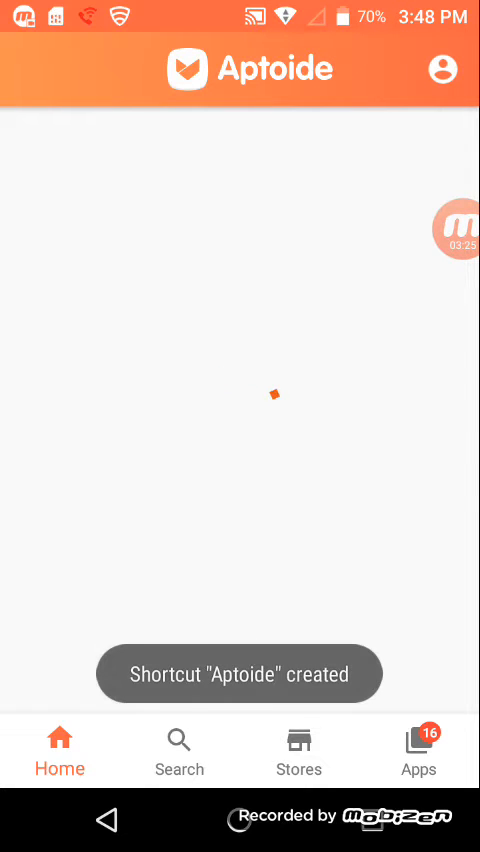
# - Search Aptoide for 'lucky patcher' and start installing it, confirming the pending install
pyautogui.click(179, 751)
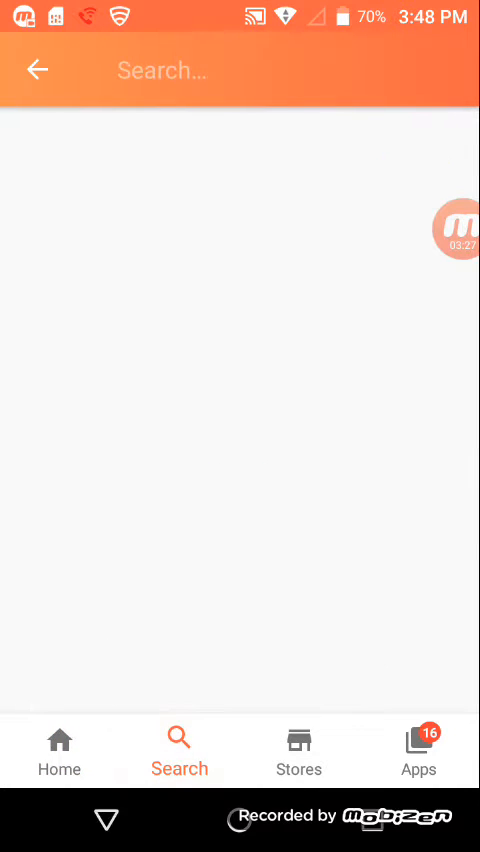
pyautogui.click(250, 71)
pyautogui.write('lucky pa')
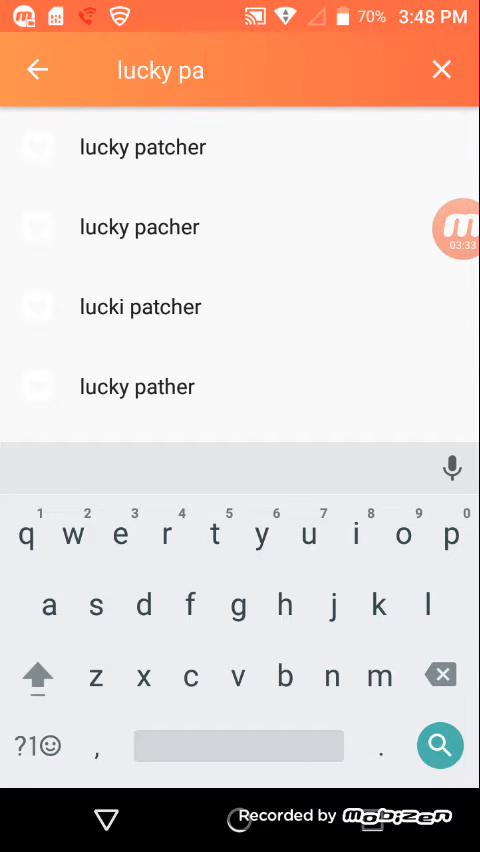
pyautogui.click(143, 147)
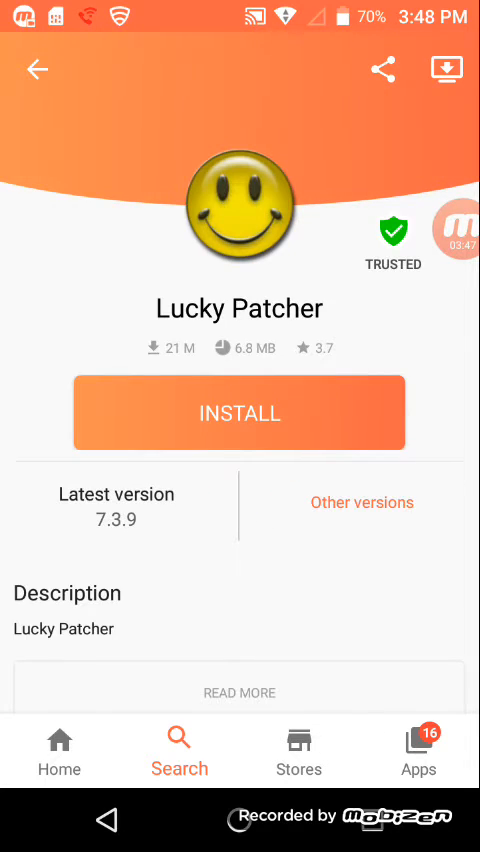
pyautogui.click(239, 412)
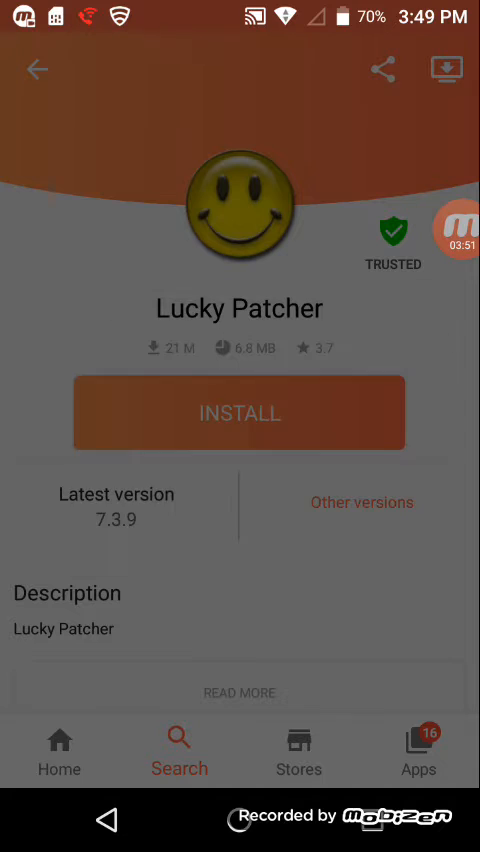
pyautogui.click(239, 412)
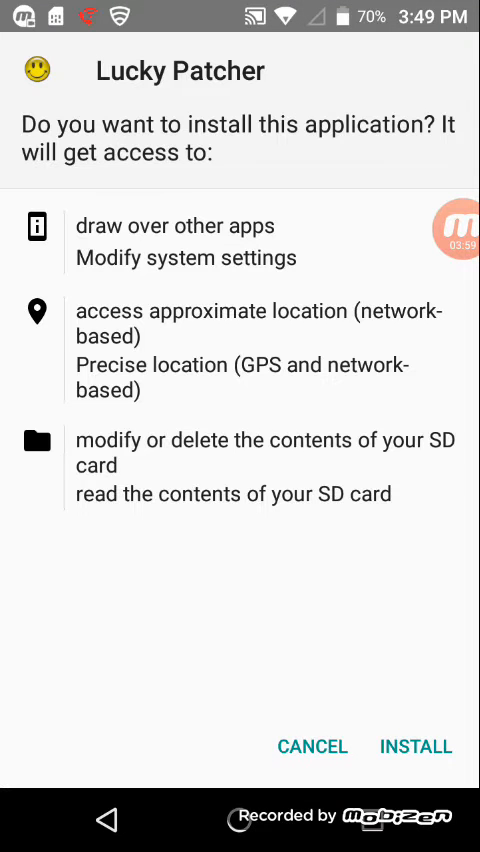
# - Install Lucky Patcher anyway past the Play Protect block and open it
pyautogui.click(415, 746)
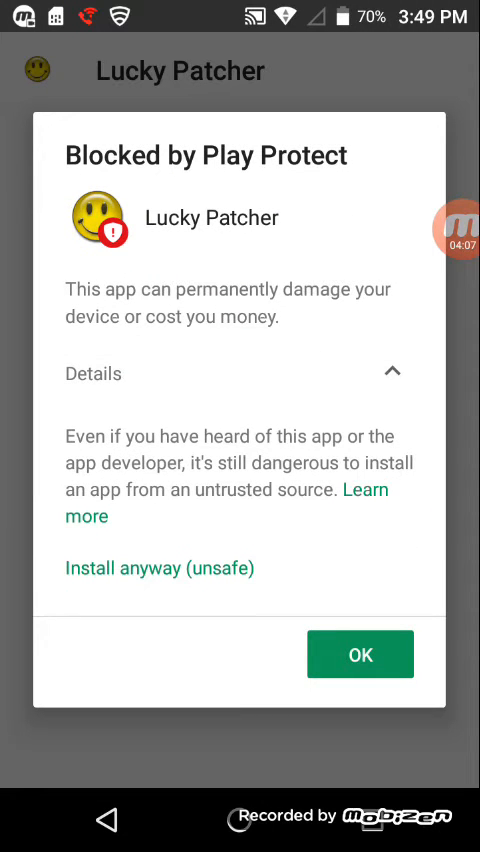
pyautogui.click(158, 567)
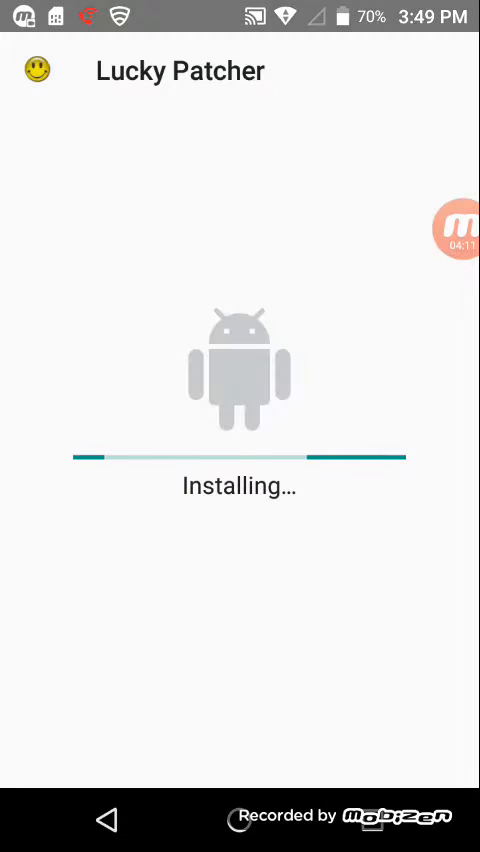
pyautogui.click(458, 222)
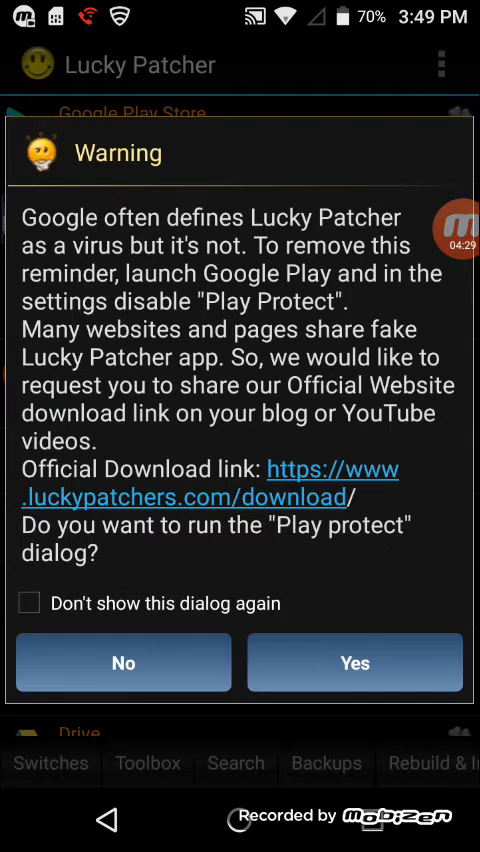
# - Dismiss the Play Protect warning and choose Jurassic World's InApp and LVL emulation rebuild
pyautogui.click(123, 662)
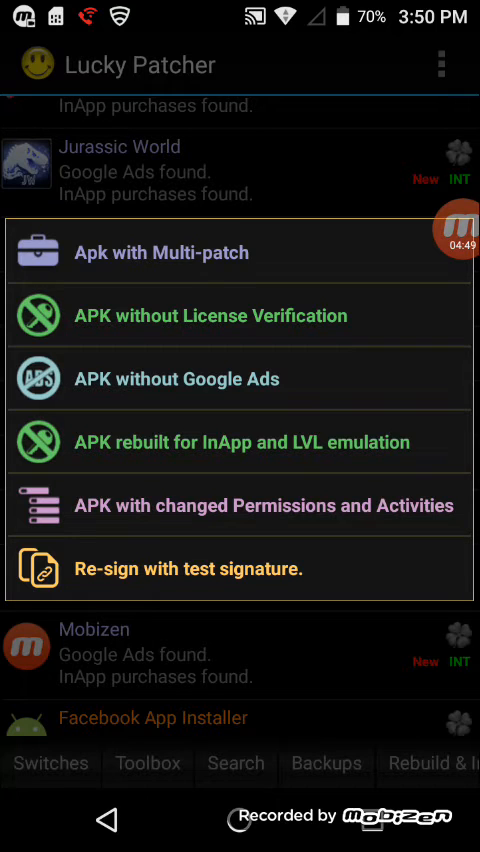
pyautogui.click(240, 442)
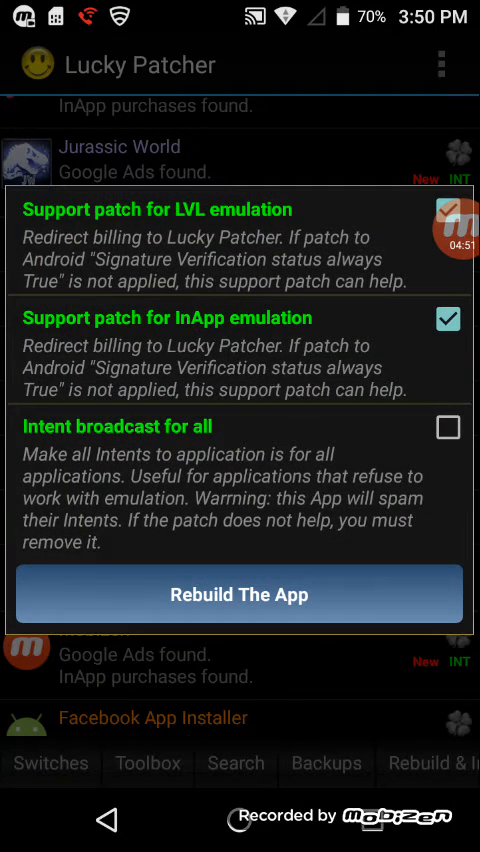
pyautogui.click(240, 593)
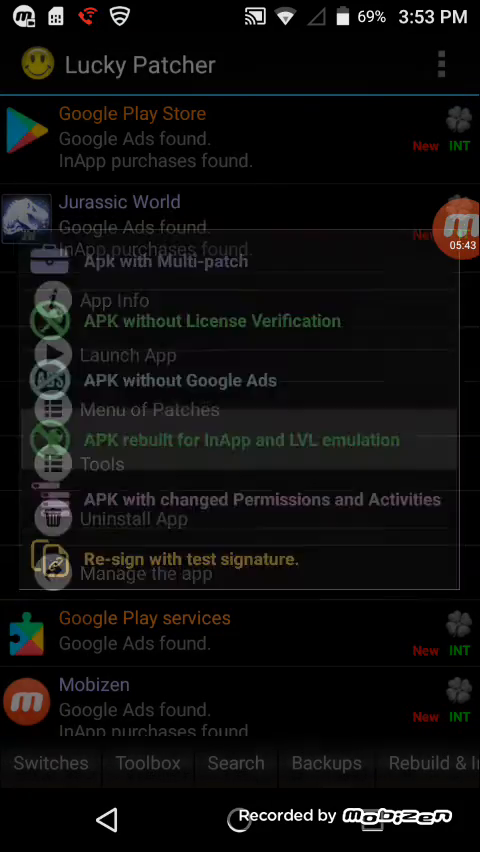
# - Rebuild Jurassic World with InApp and LVL emulation patches and return to watch patching
pyautogui.click(242, 439)
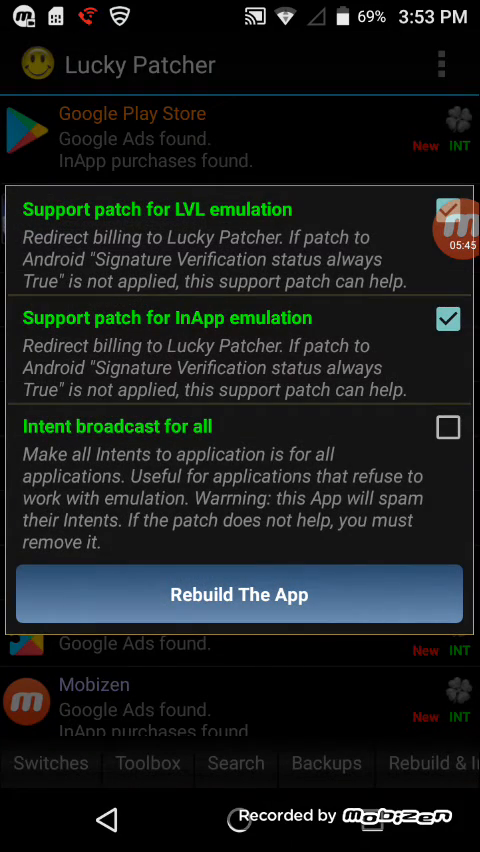
pyautogui.click(240, 593)
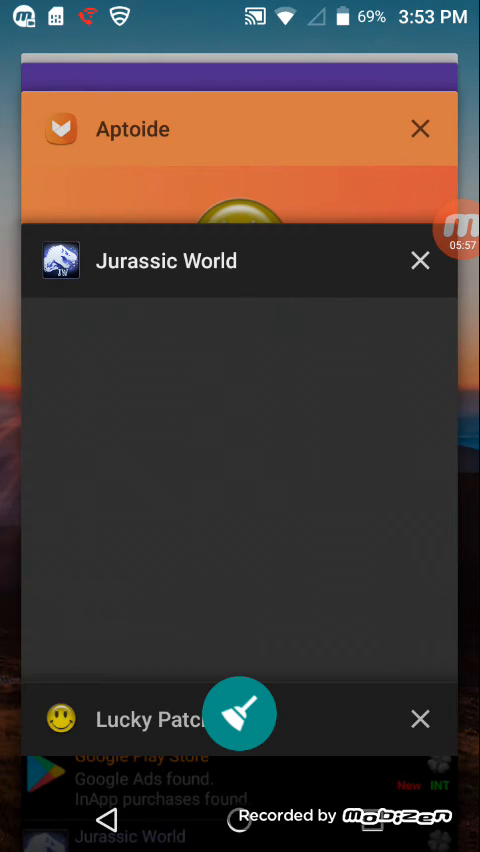
pyautogui.click(150, 719)
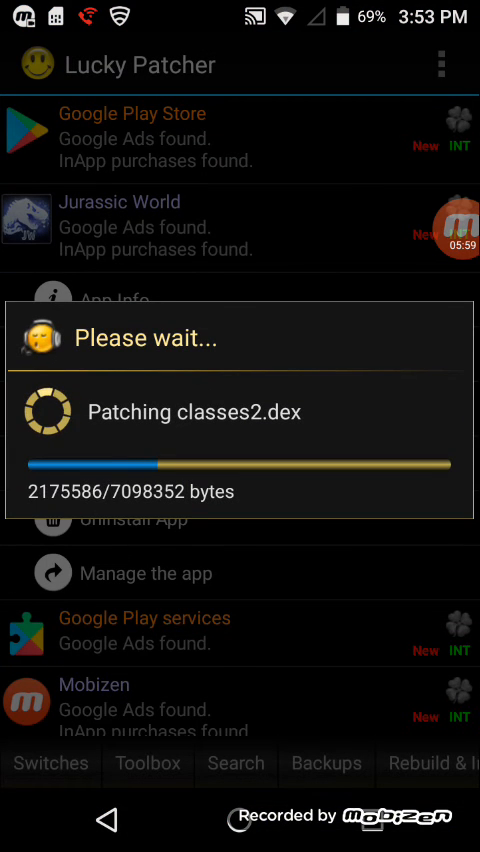